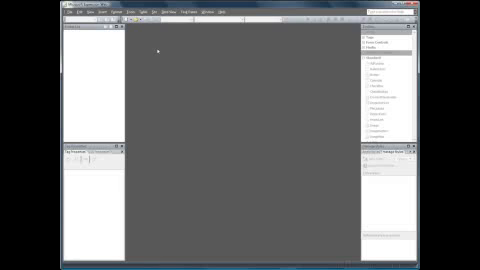
Open the existing website from its folder on the desktop via Open Site.
{"action": "left_click", "coordinate": [18, 18]}
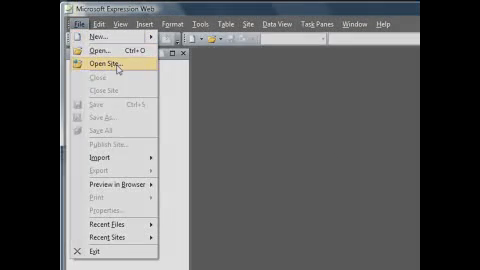
{"action": "left_click", "coordinate": [58, 64]}
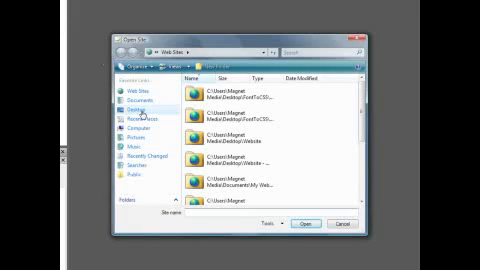
{"action": "left_click", "coordinate": [104, 107]}
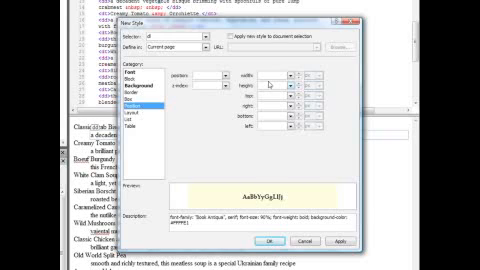
Set the dl style's width to 300 px under Position.
{"action": "type", "text": "300"}
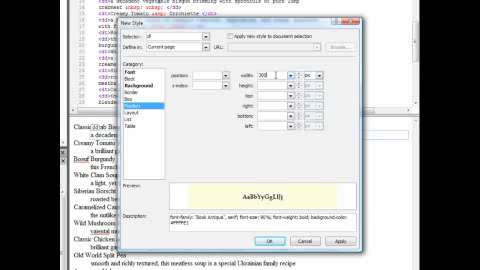